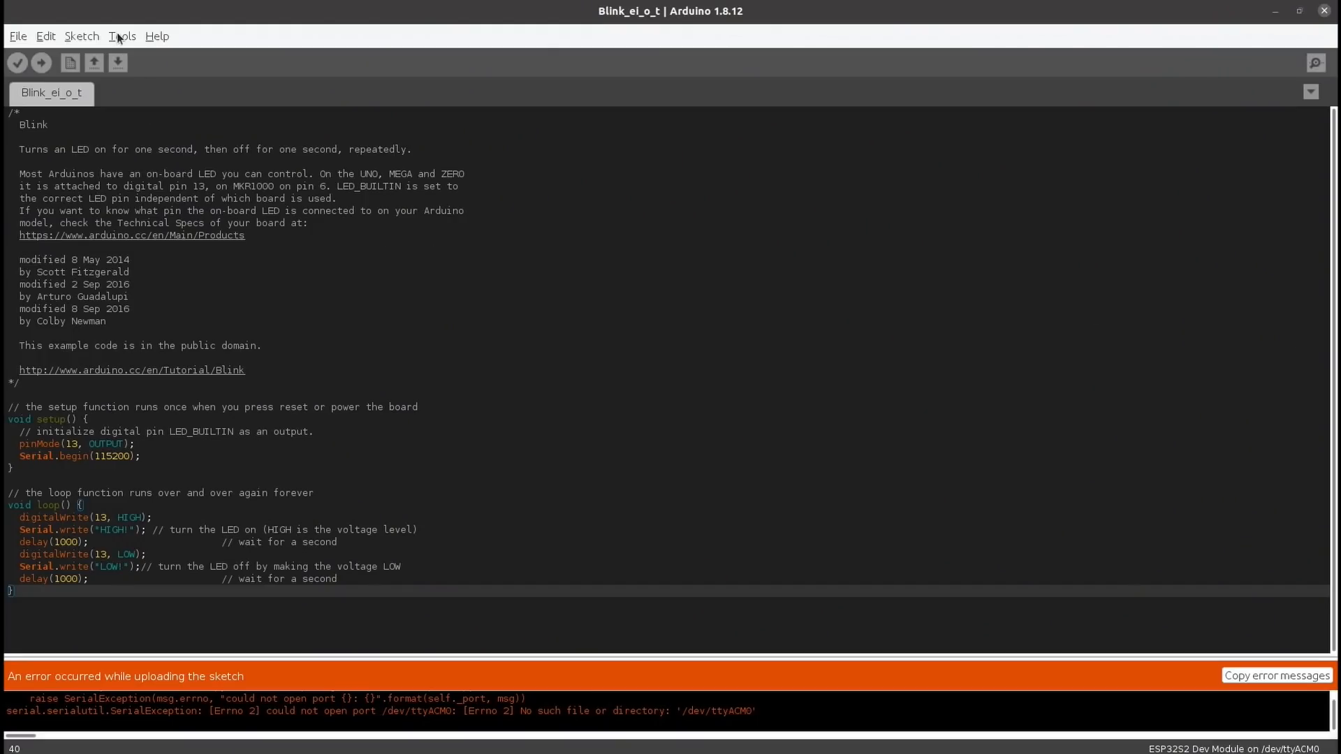
Review the upload settings, then select 'no_reset' in the console's --after option message.
{"action": "left_click", "coordinate": [121, 36]}
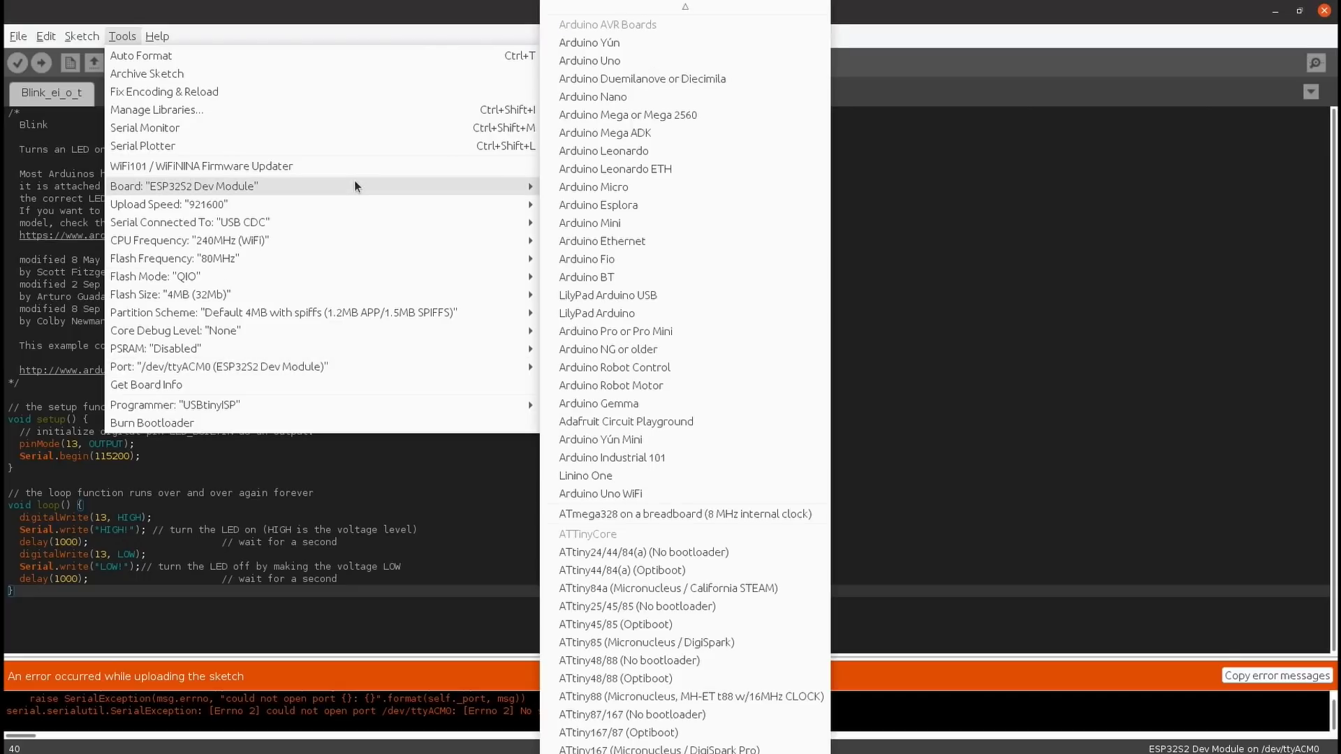
{"action": "scroll", "scroll_direction": "down", "scroll_amount": 3}
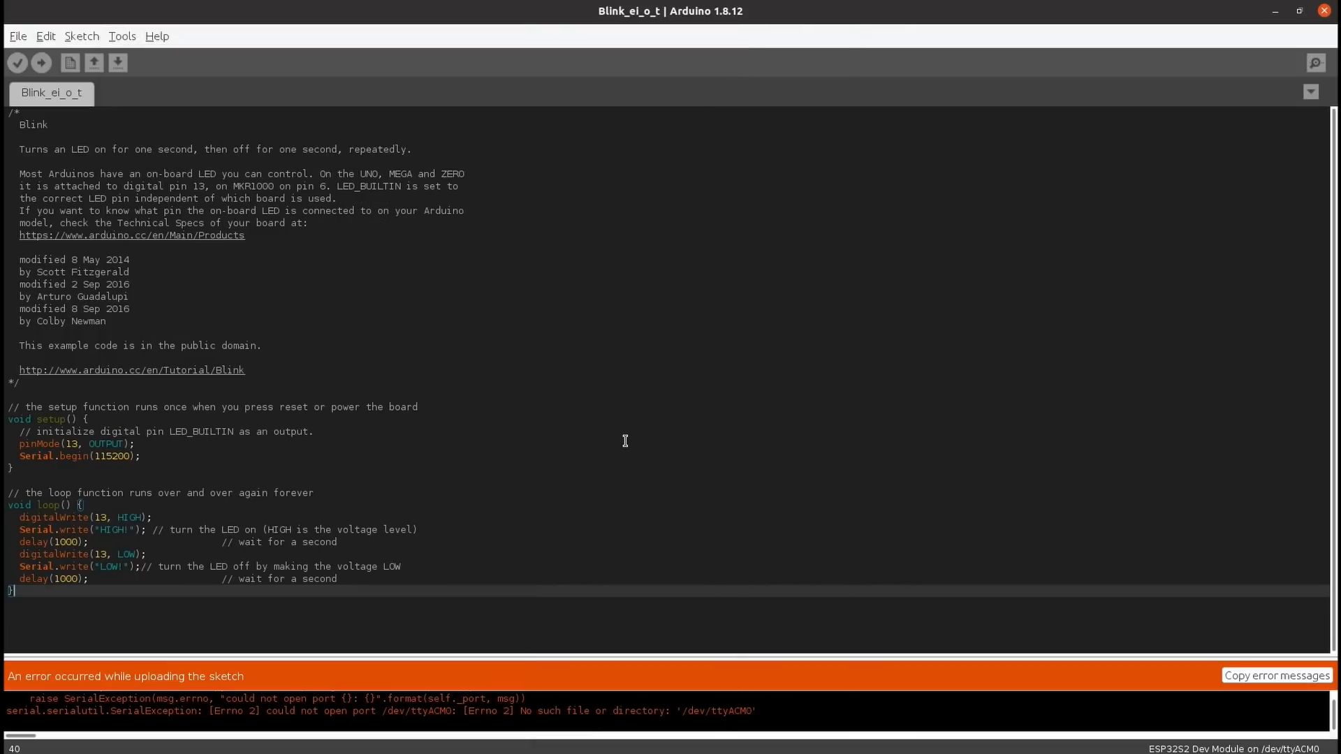
{"action": "left_click", "coordinate": [121, 36]}
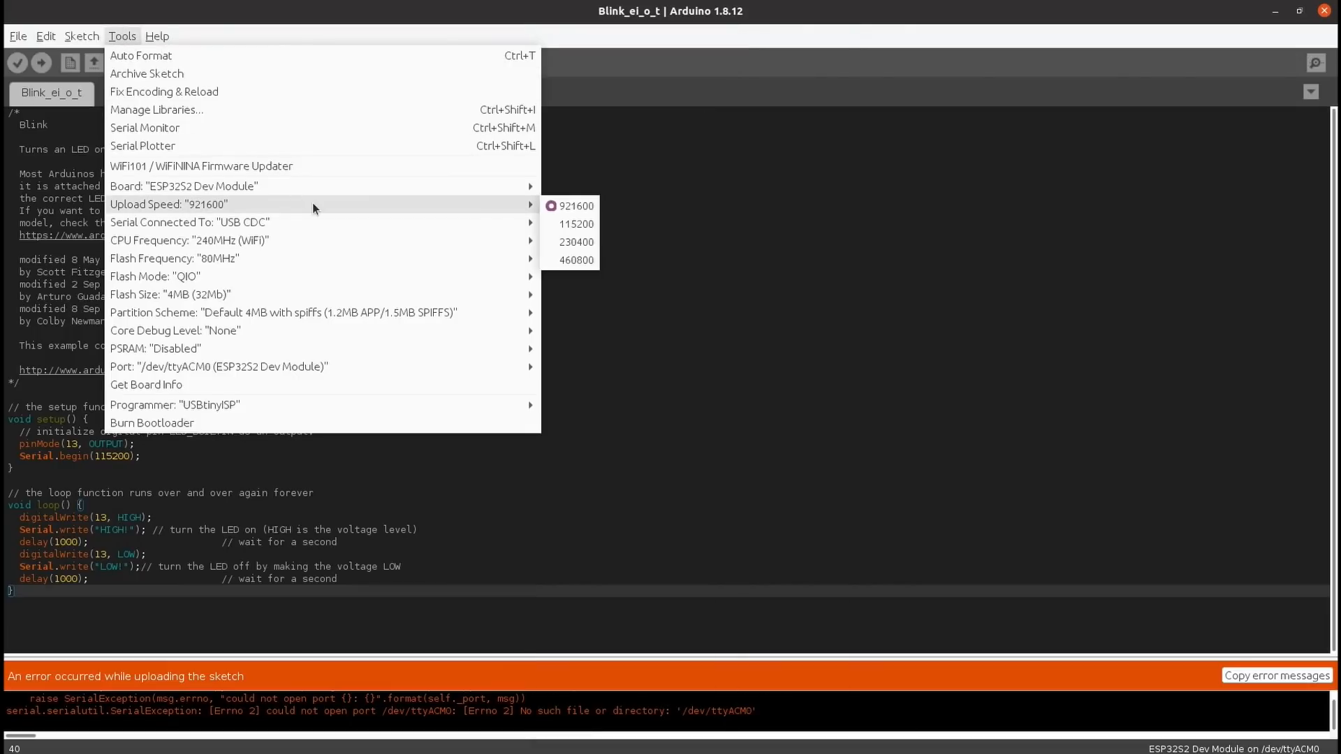
{"action": "mouse_move", "coordinate": [499, 240]}
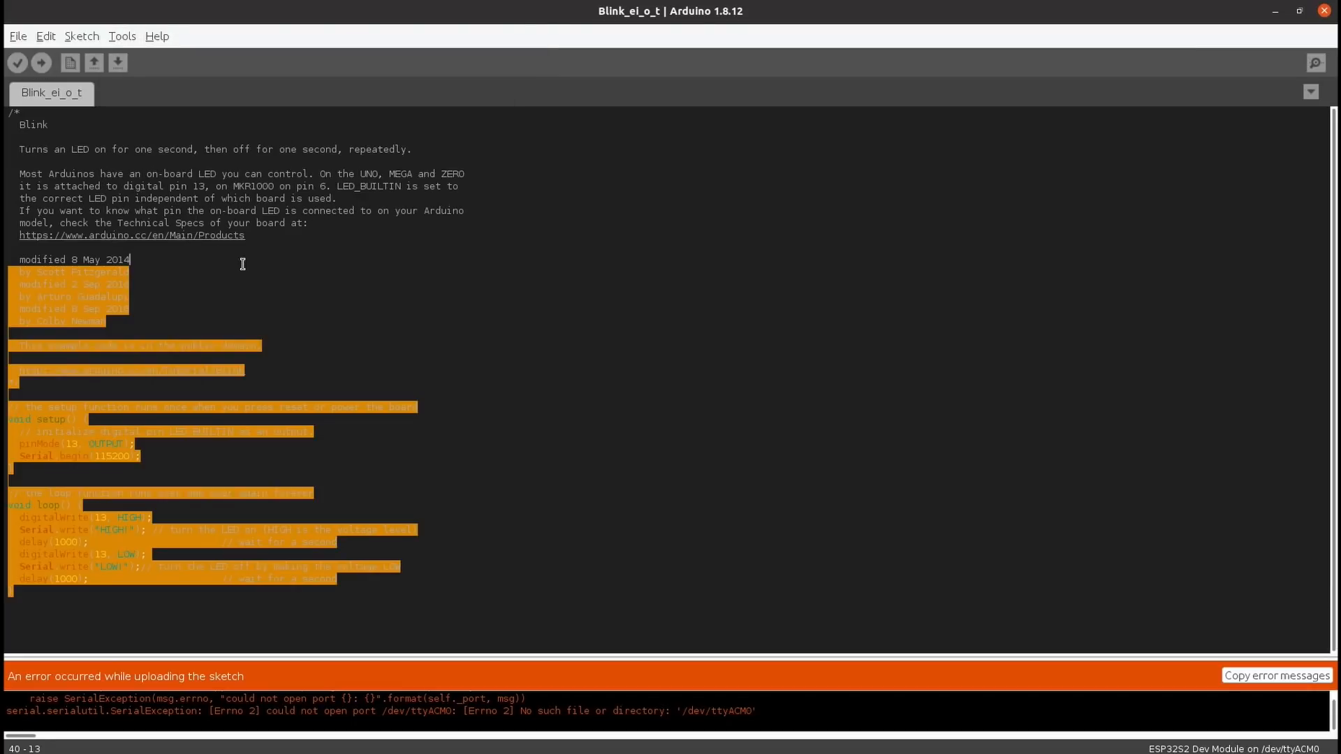
{"action": "left_click", "coordinate": [40, 62]}
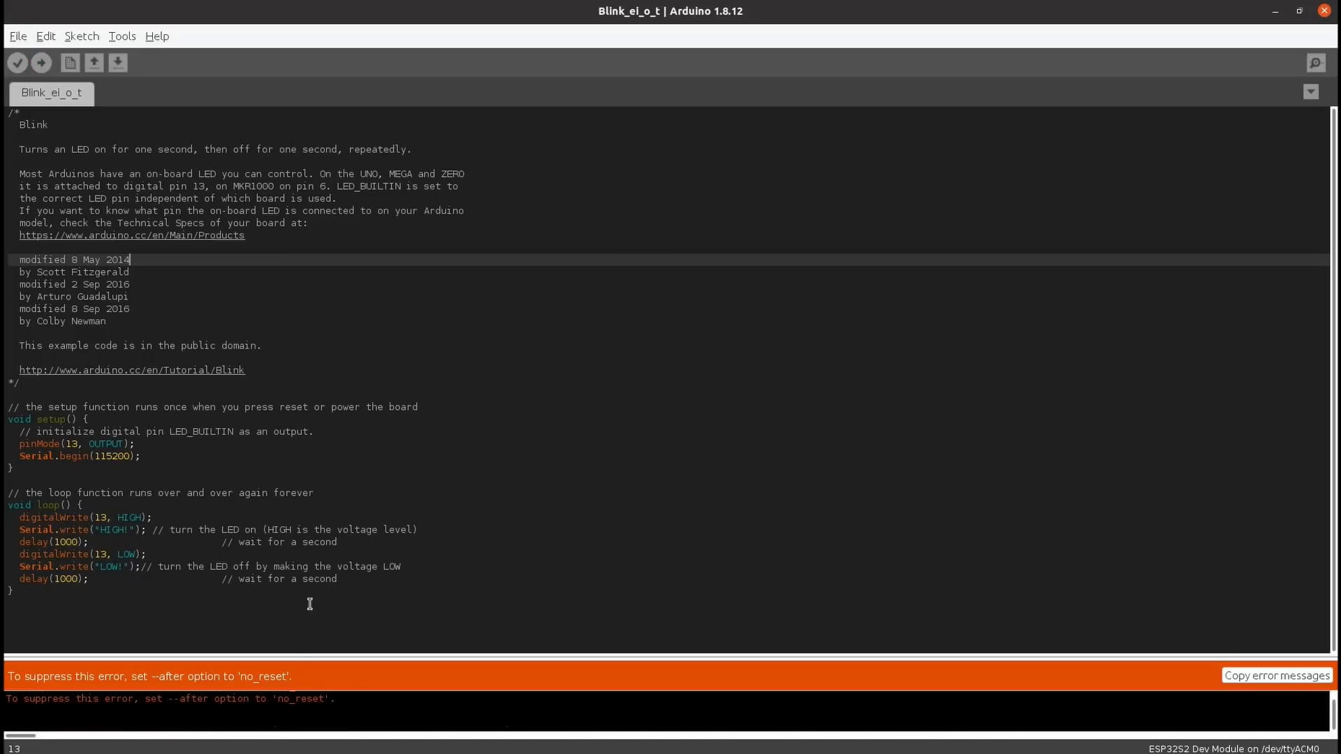
{"action": "double_click", "coordinate": [301, 698]}
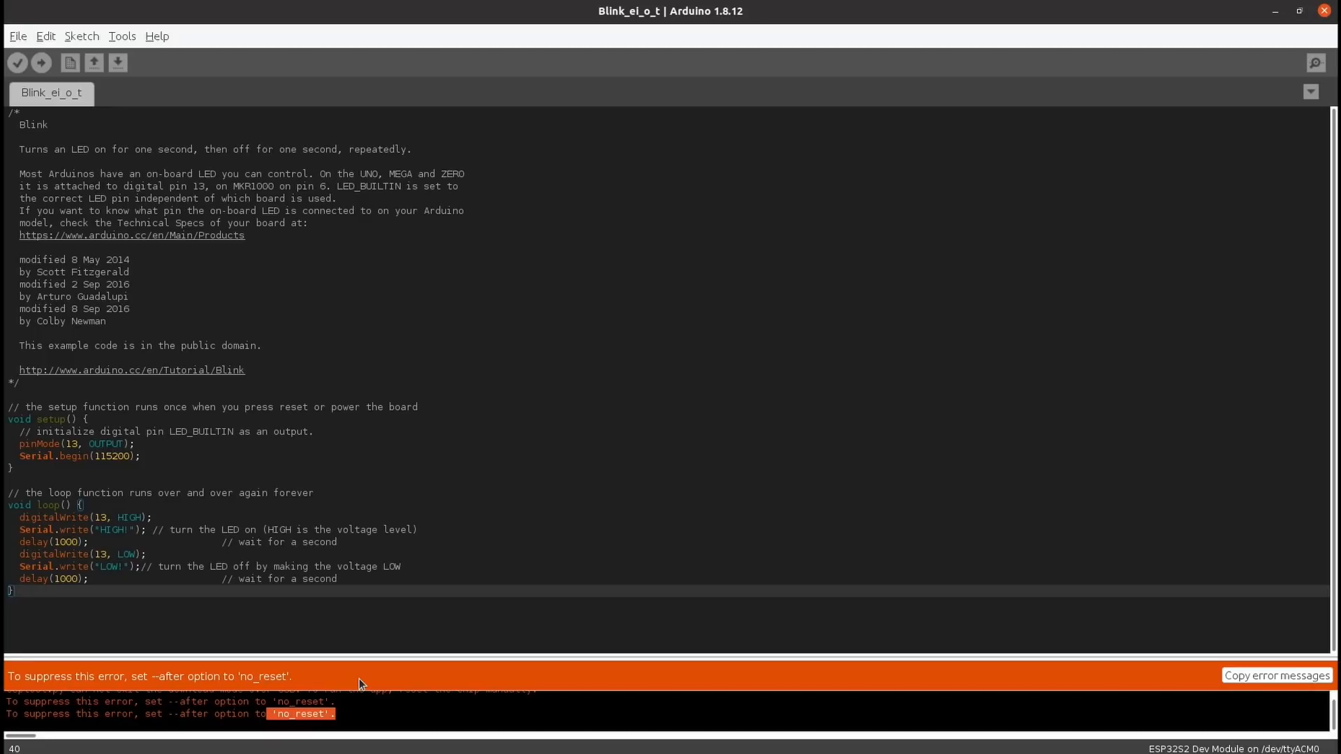
Open the Serial Monitor on /dev/ttyACM0 at 115200 baud to view HIGH!LOW! output.
{"action": "left_click", "coordinate": [1315, 62]}
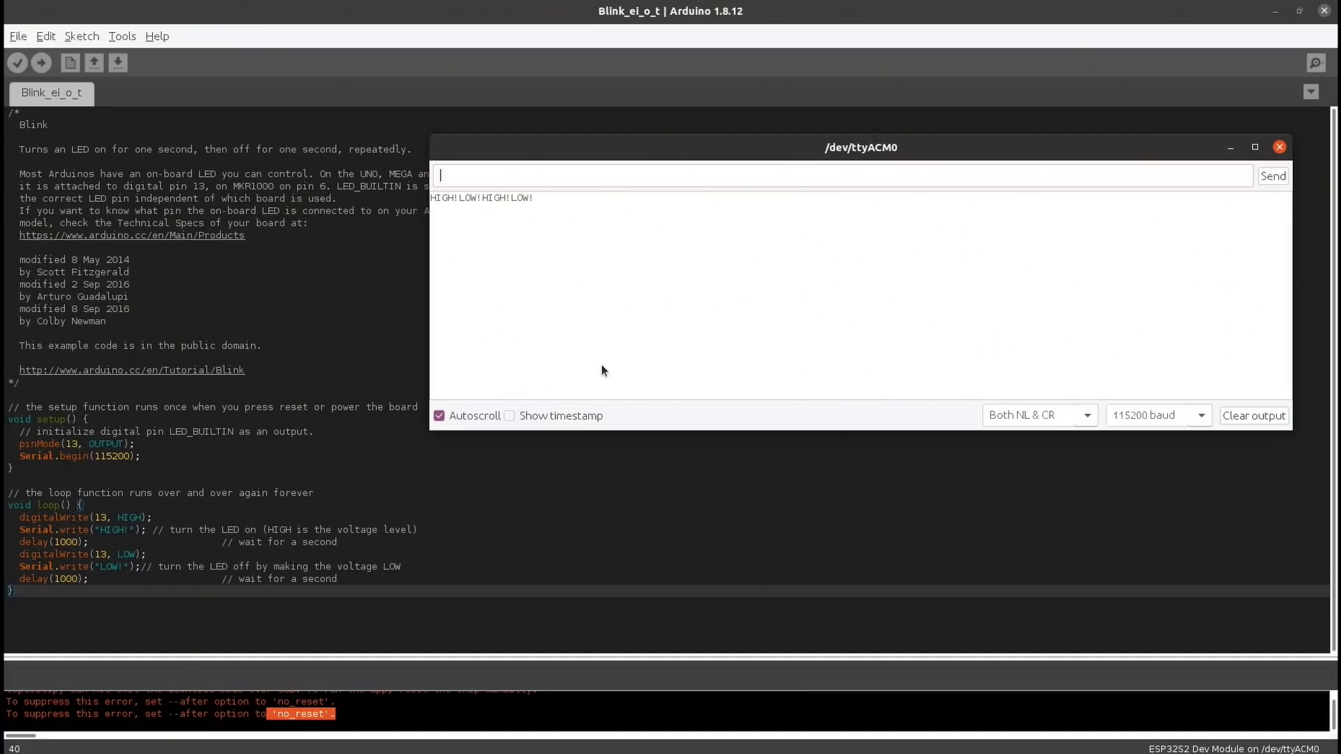